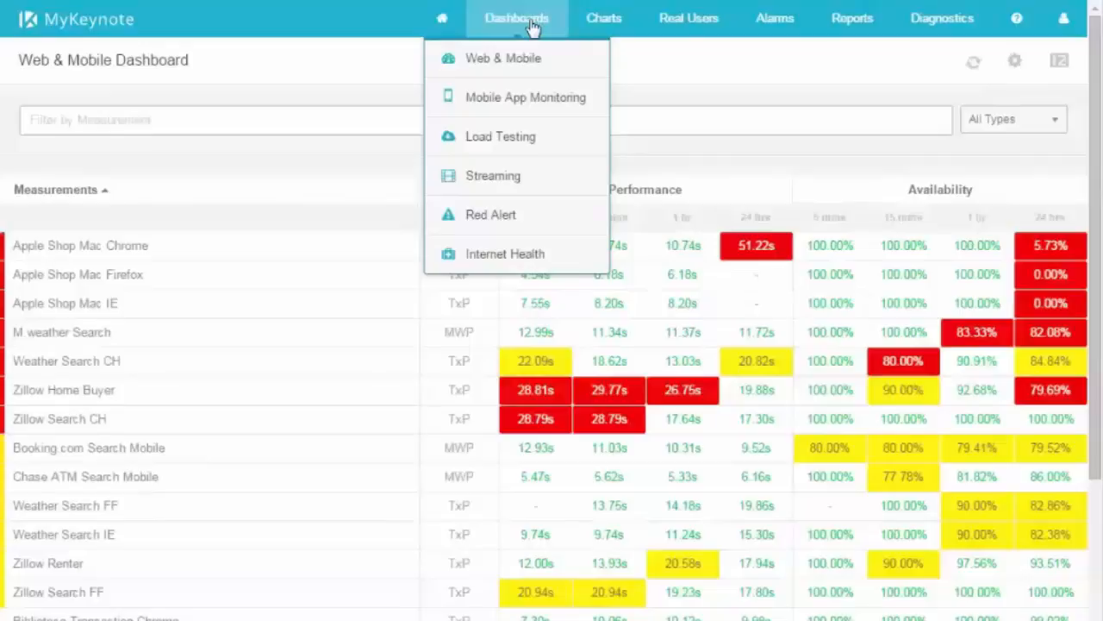
mouse_move(503, 61)
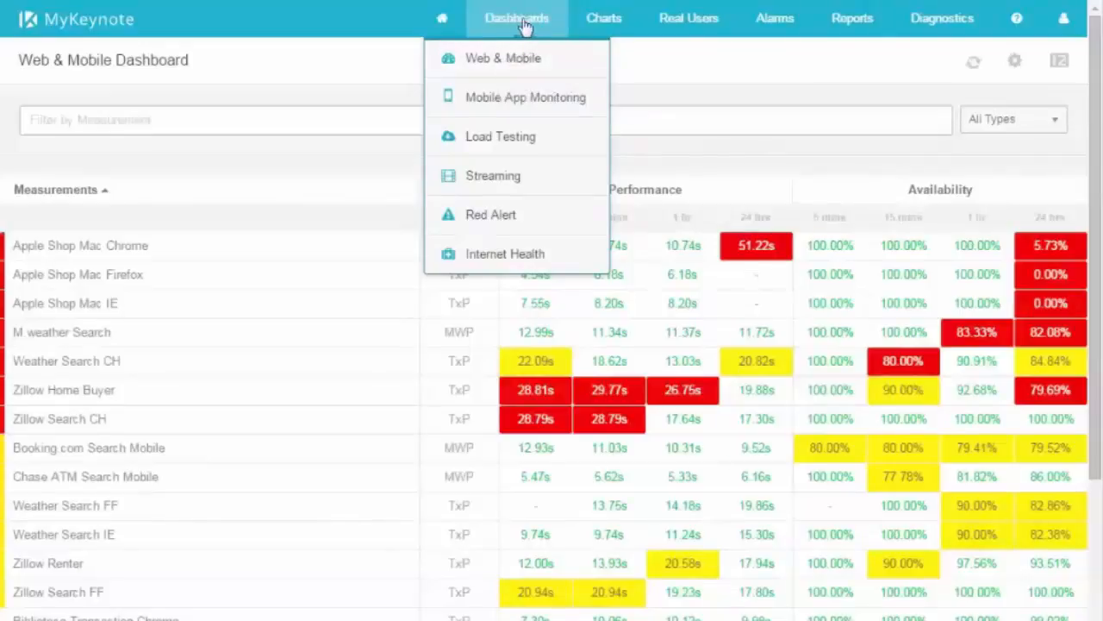
mouse_move(658, 57)
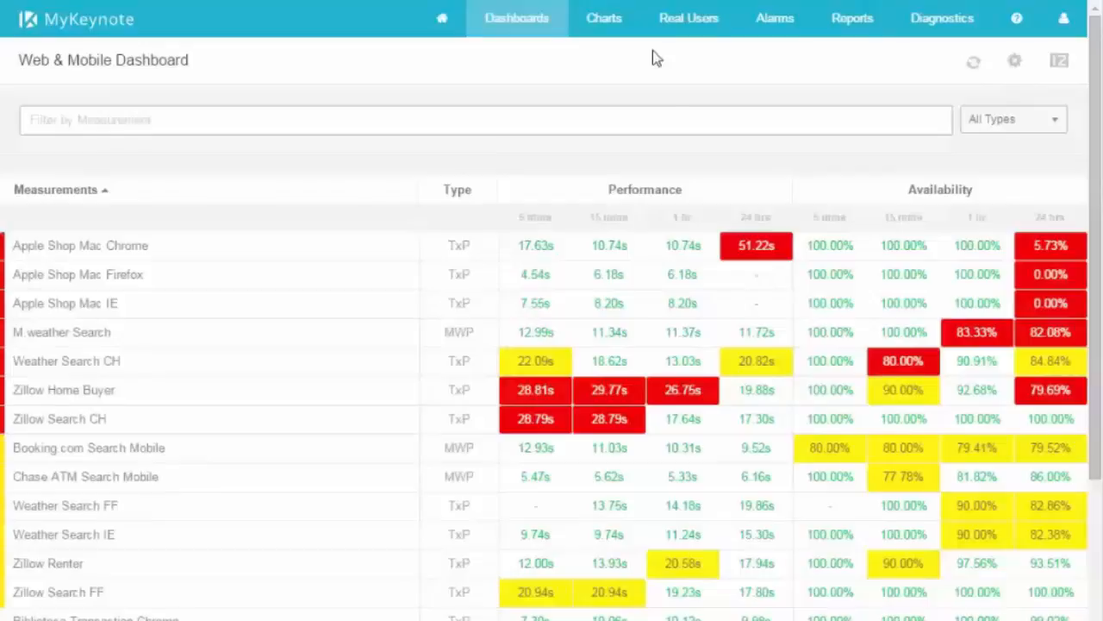
mouse_move(756, 246)
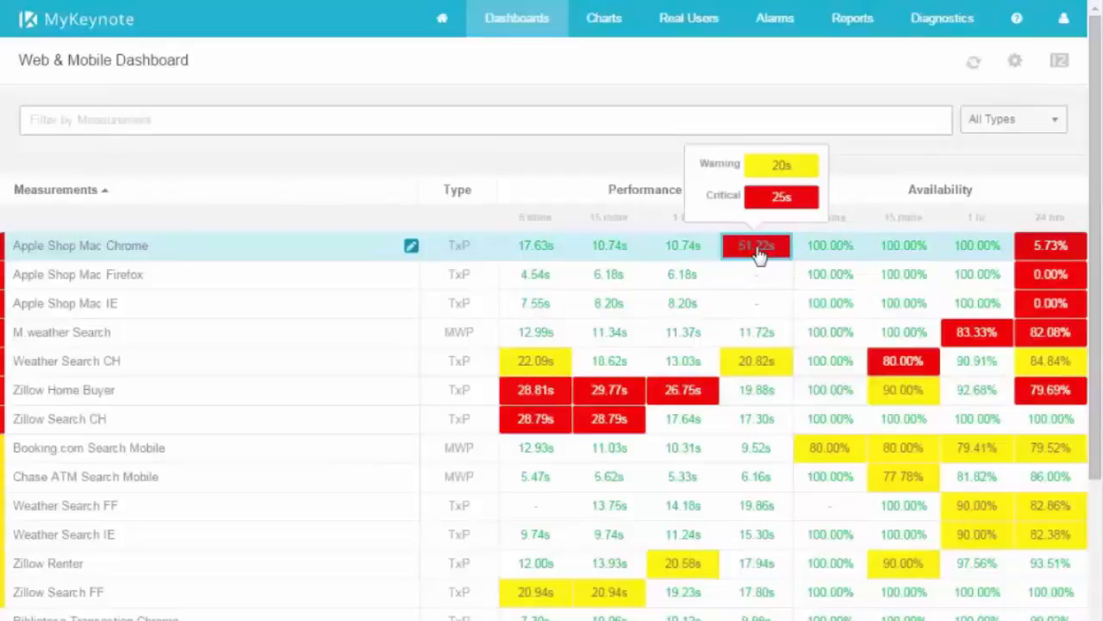
mouse_move(893, 152)
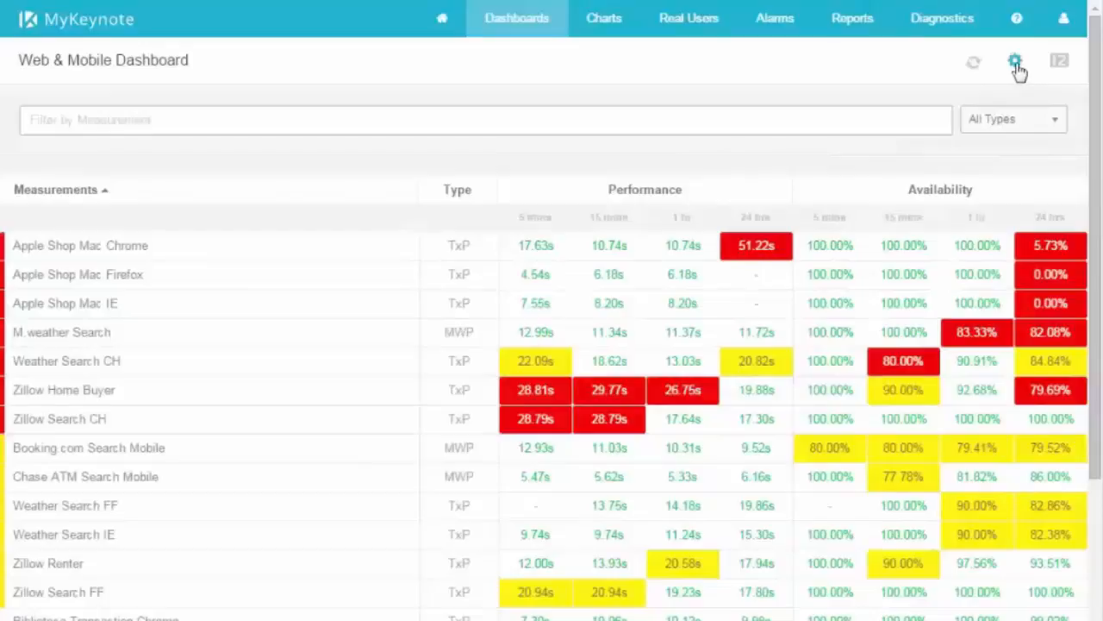
Step: Save Apple Shop Mac IE threshold overrides: warning 20s/90, critical 25s/80
left_click(1014, 60)
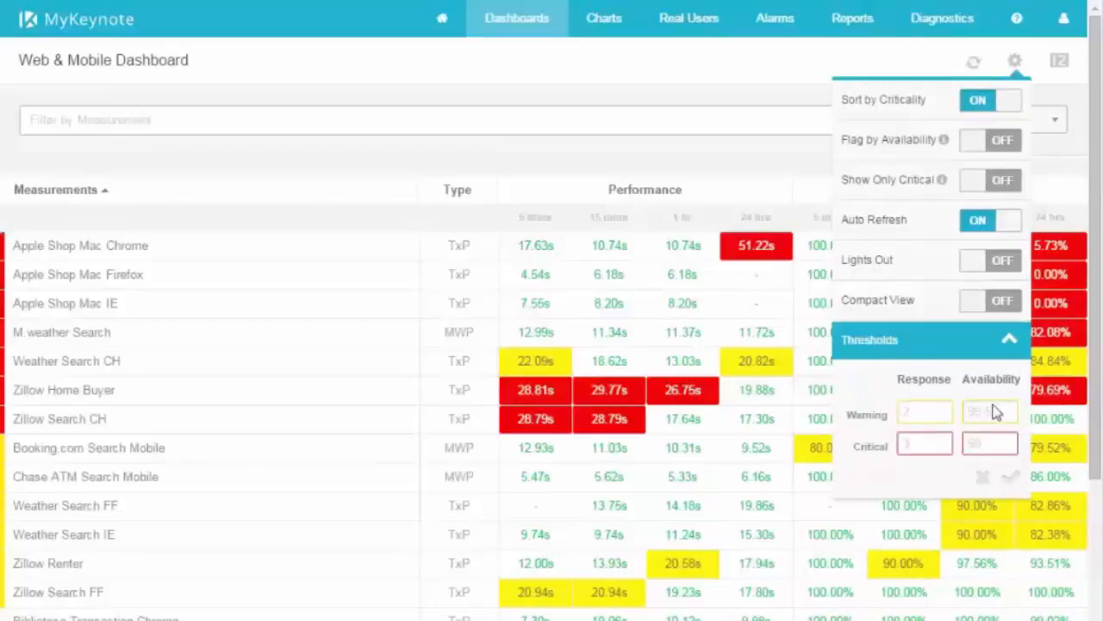
left_click(1015, 61)
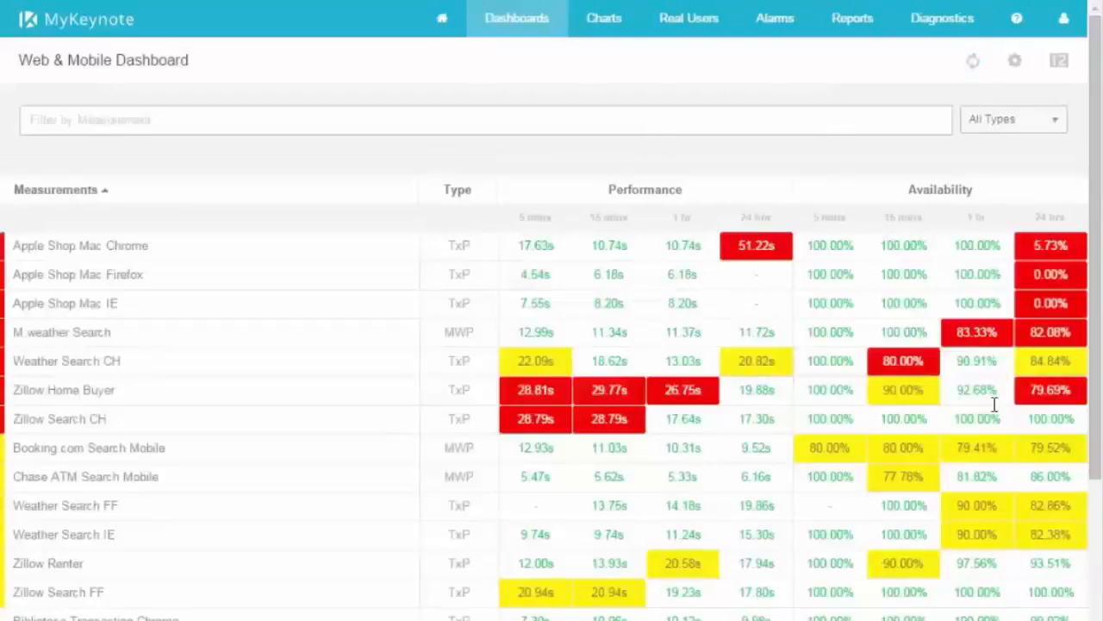
mouse_move(756, 246)
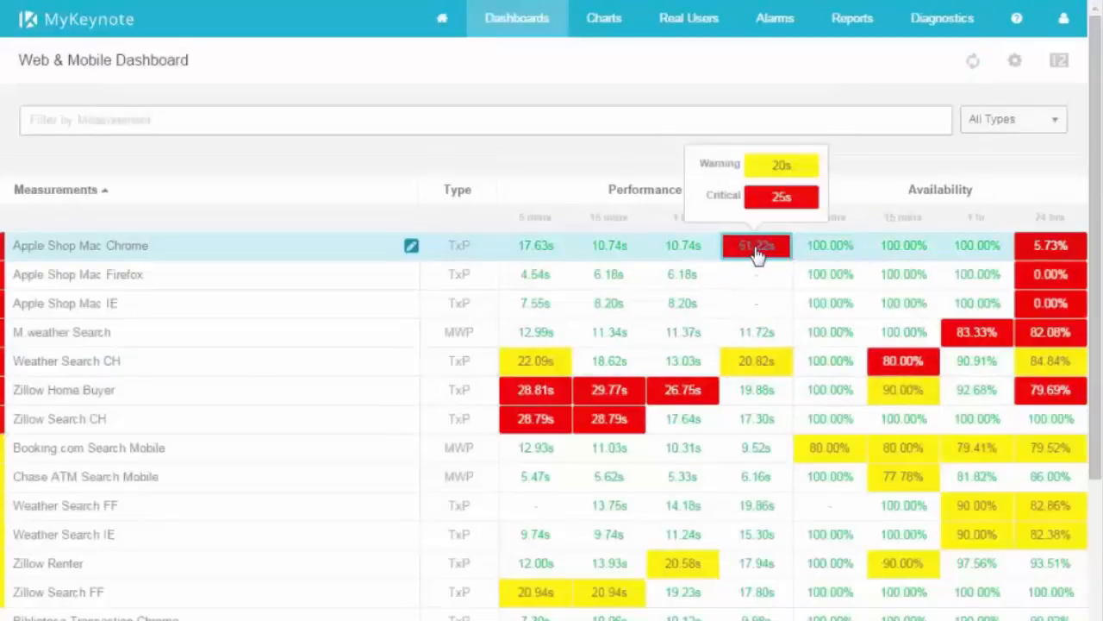
mouse_move(756, 362)
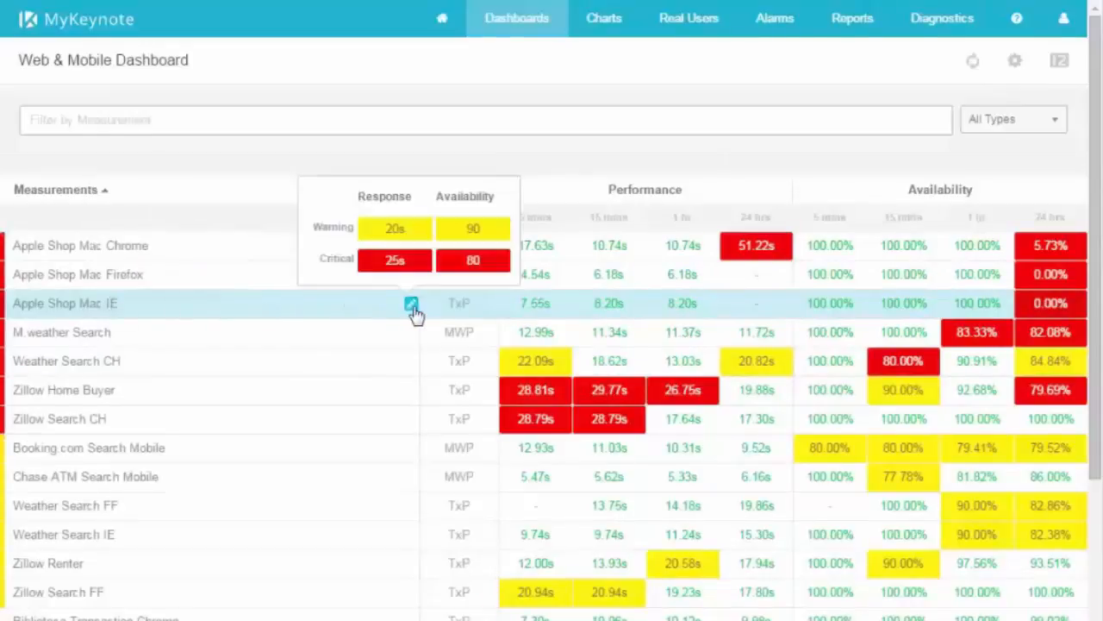
left_click(412, 303)
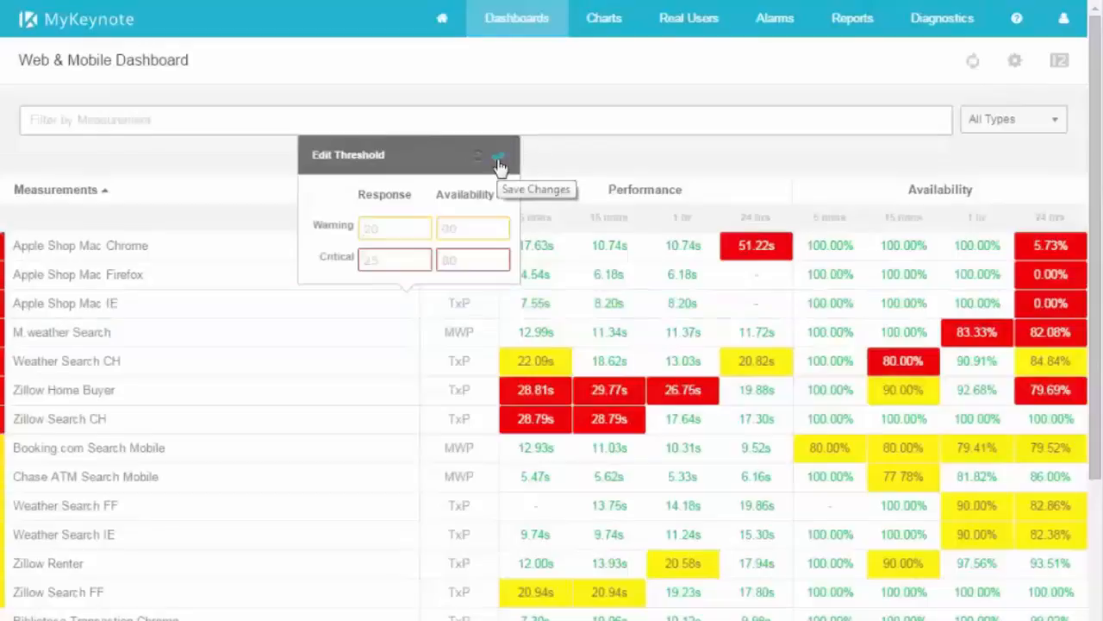
left_click(498, 162)
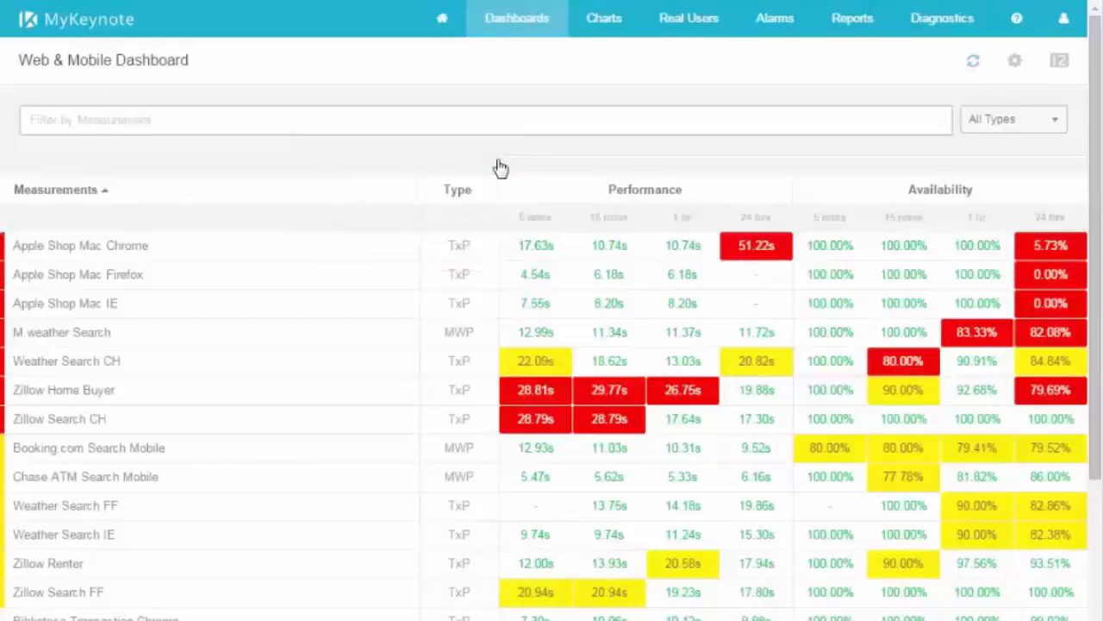
mouse_move(974, 62)
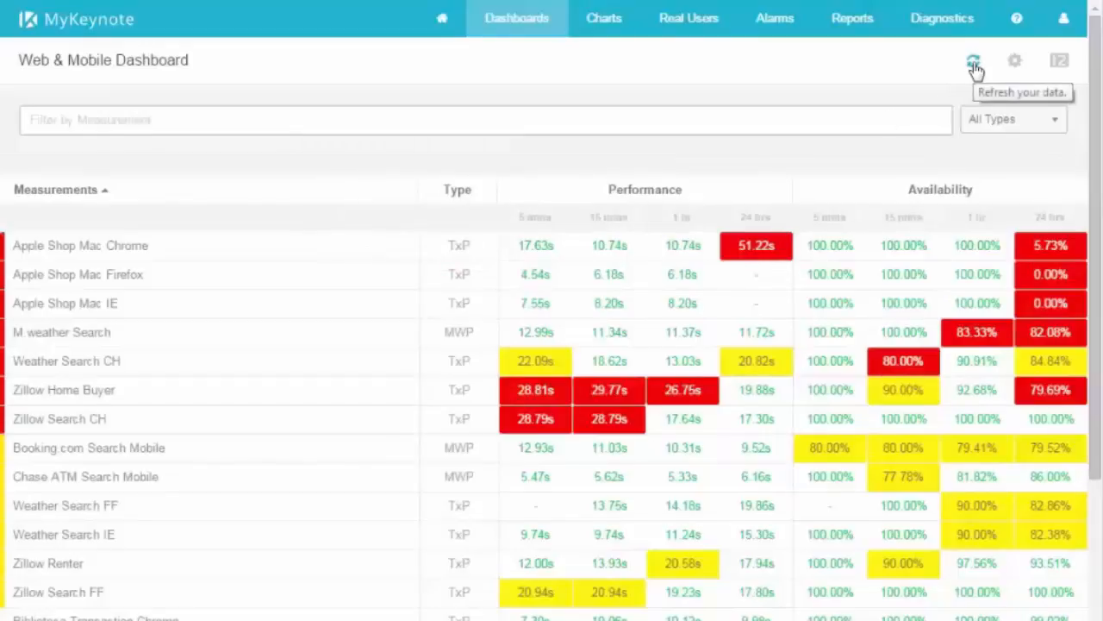
Step: Refresh the dashboard, filter measurements by 'booking', then refresh again to clear it
left_click(973, 60)
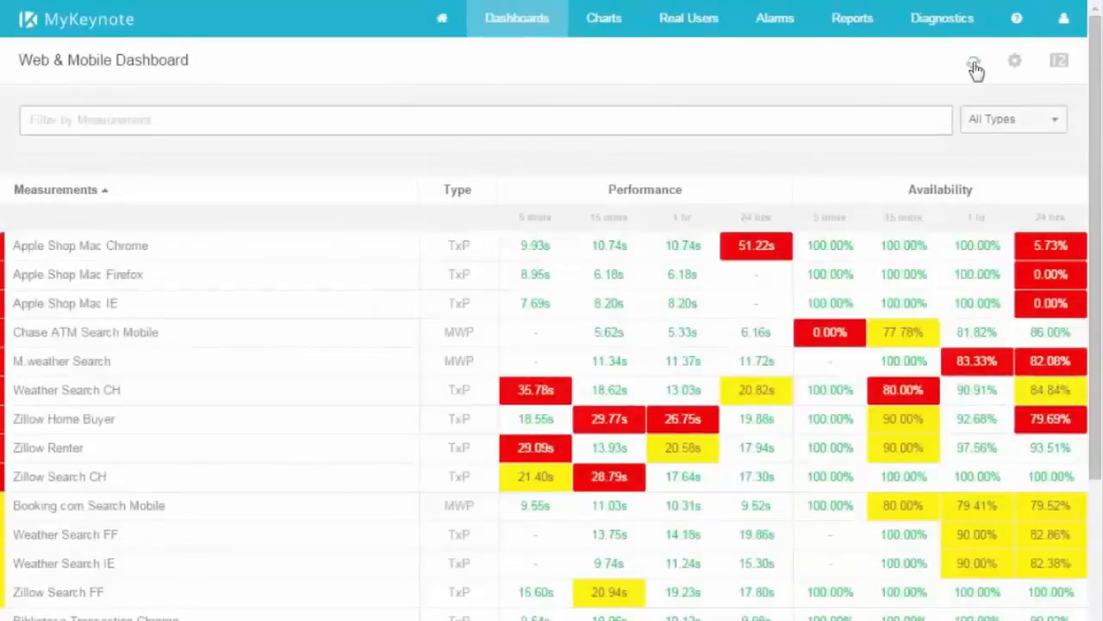
mouse_move(69, 203)
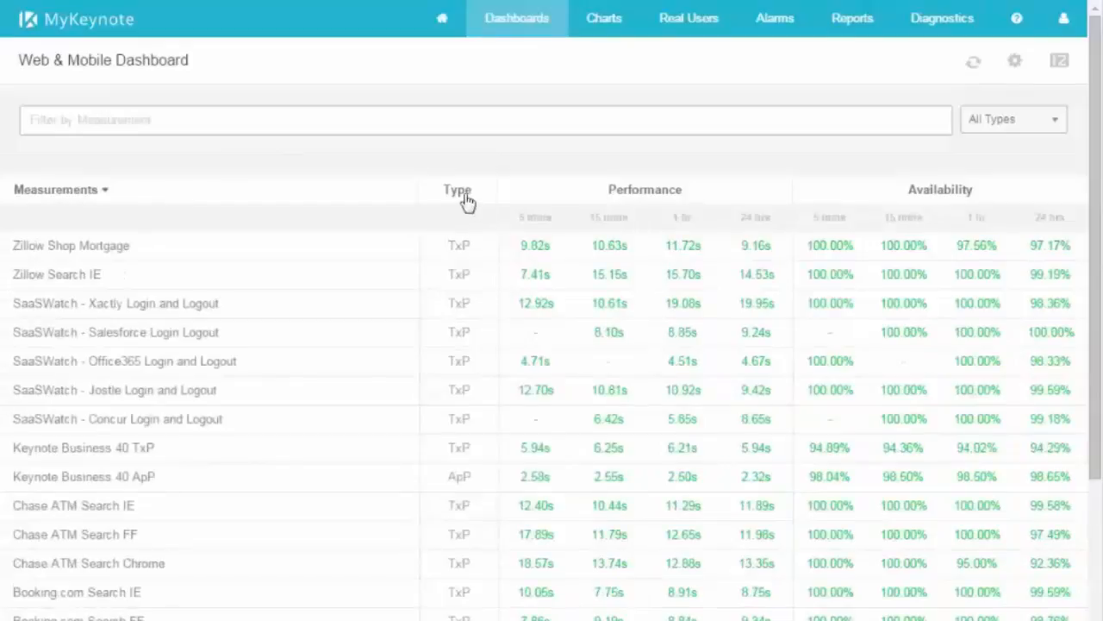
mouse_move(457, 198)
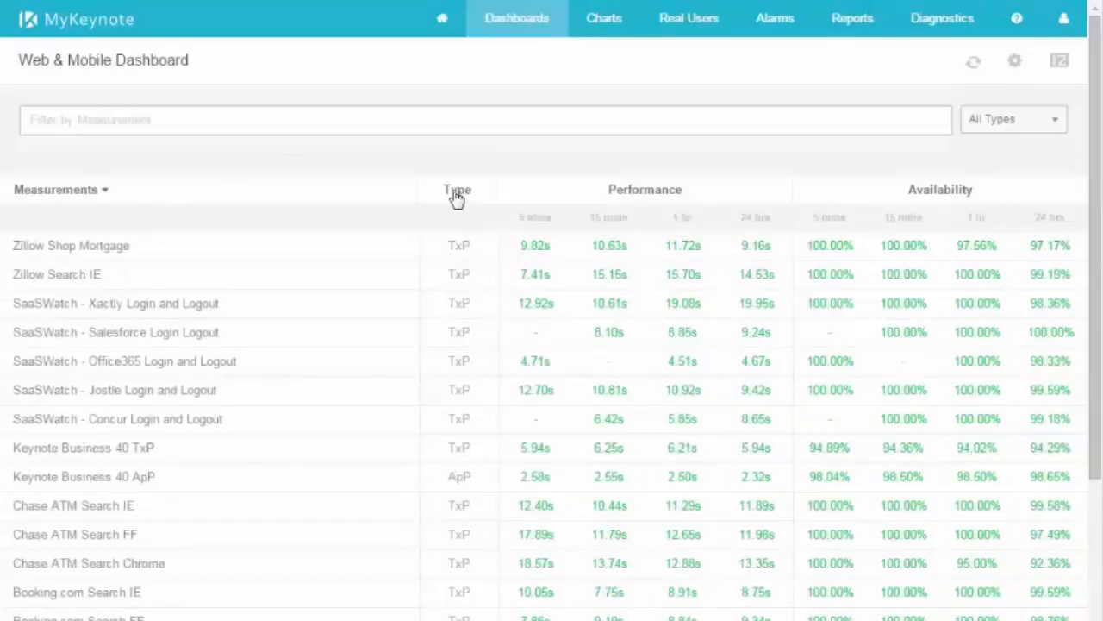
left_click(242, 119)
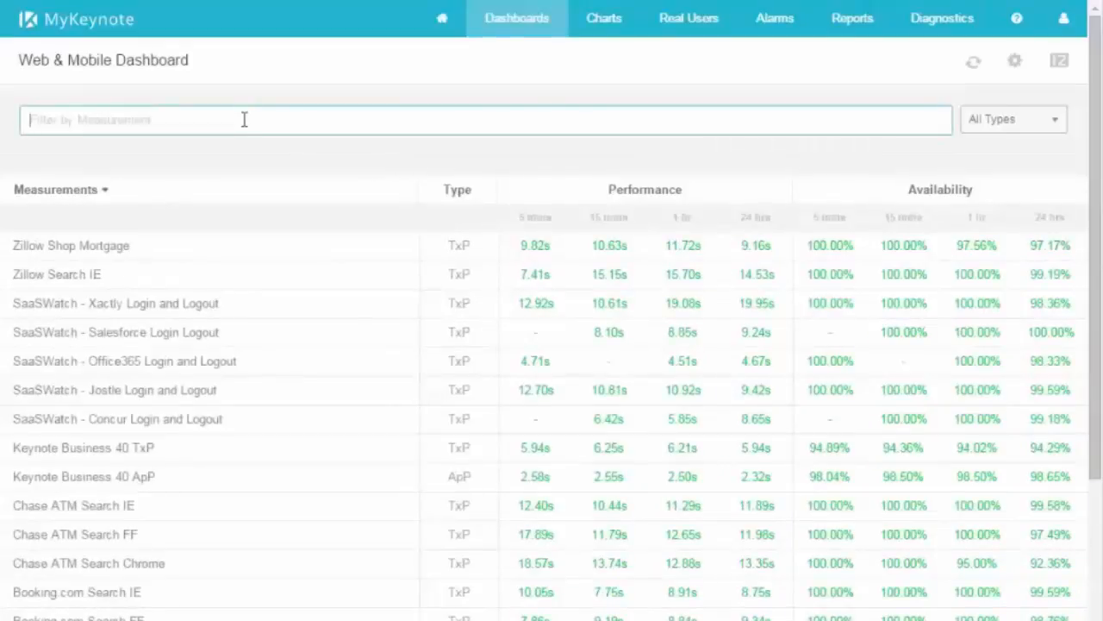
type("booking")
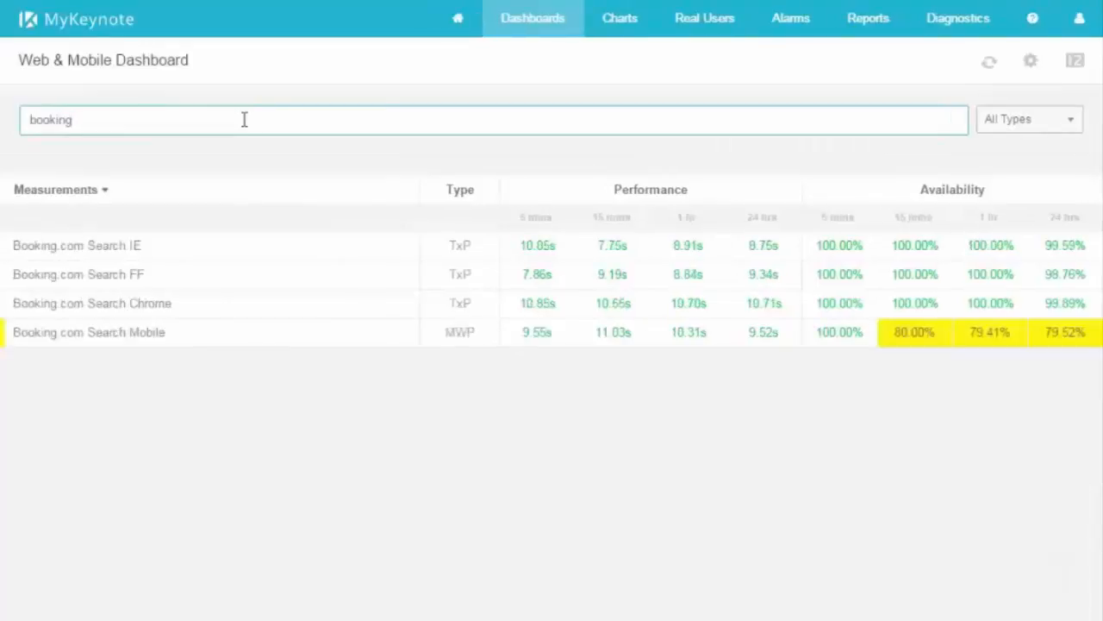
left_click(974, 62)
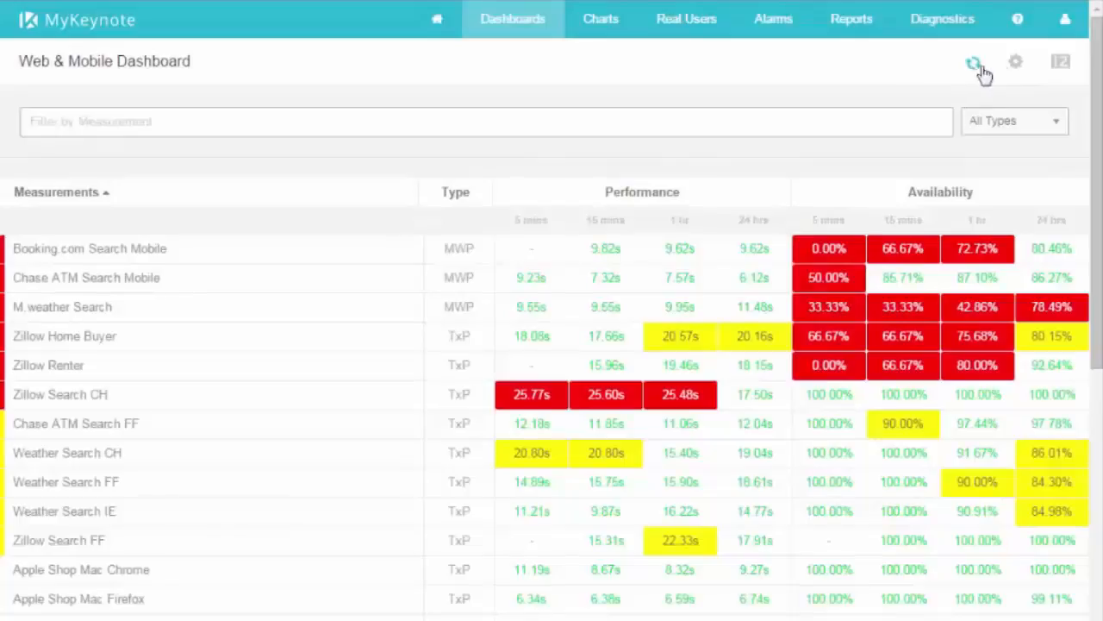
left_click(1016, 62)
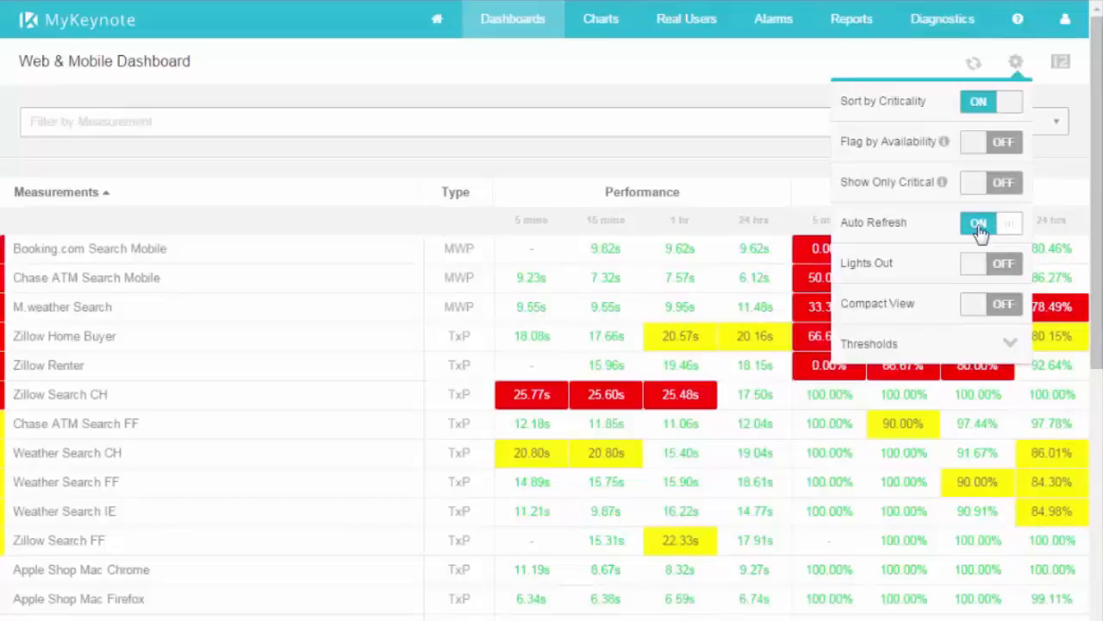
left_click(1015, 61)
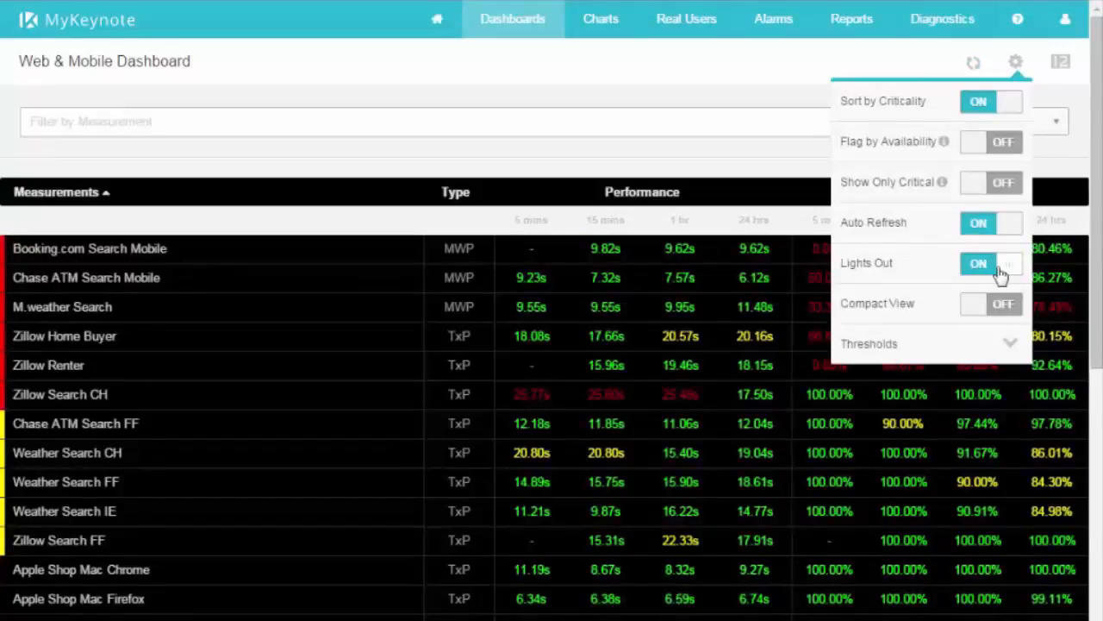
left_click(991, 303)
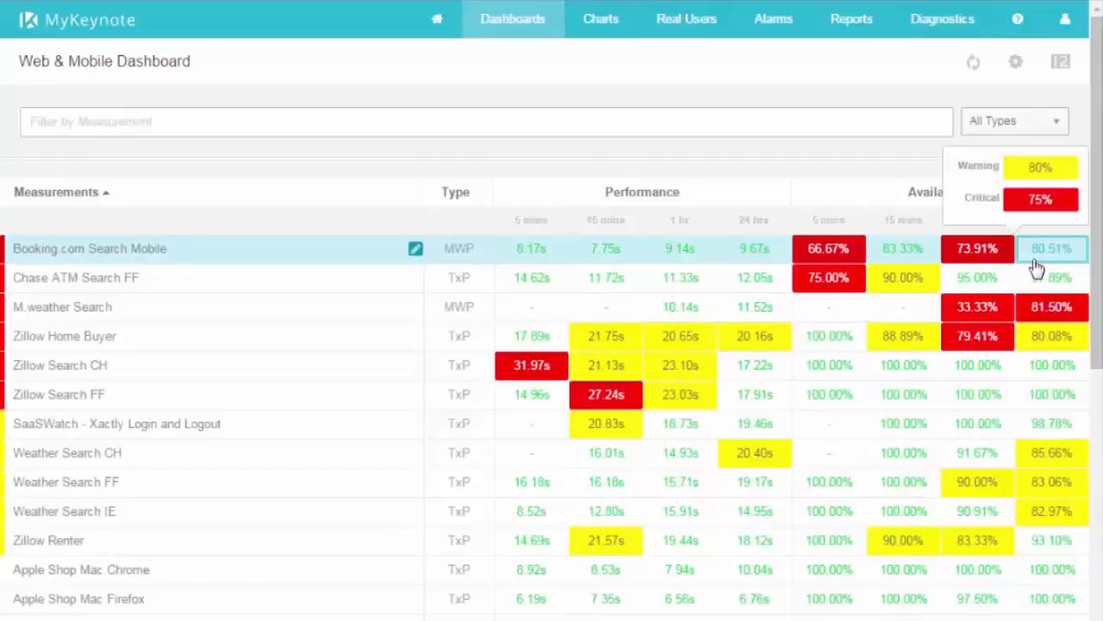
mouse_move(977, 248)
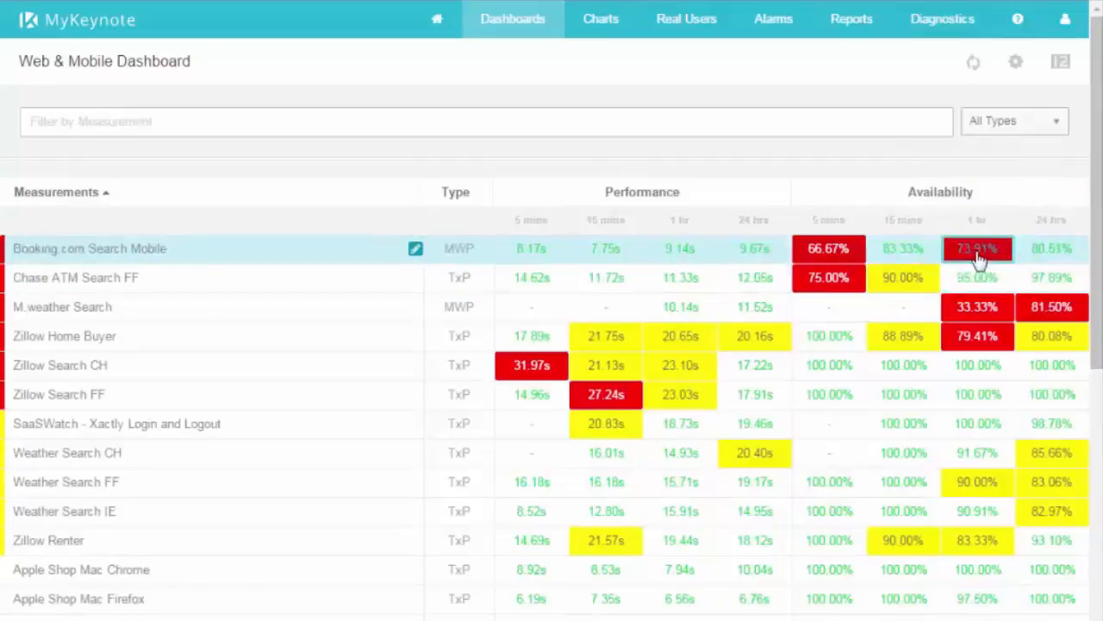
Step: Drill down from the red 1 hr availability cell to the M.weather Search scatter plot
left_click(600, 18)
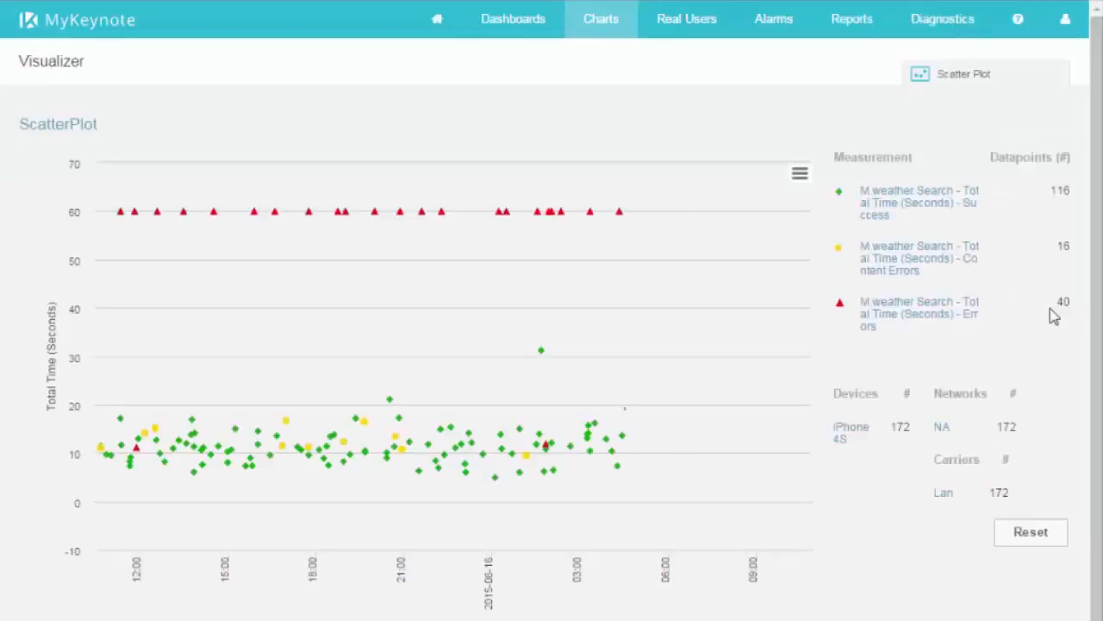